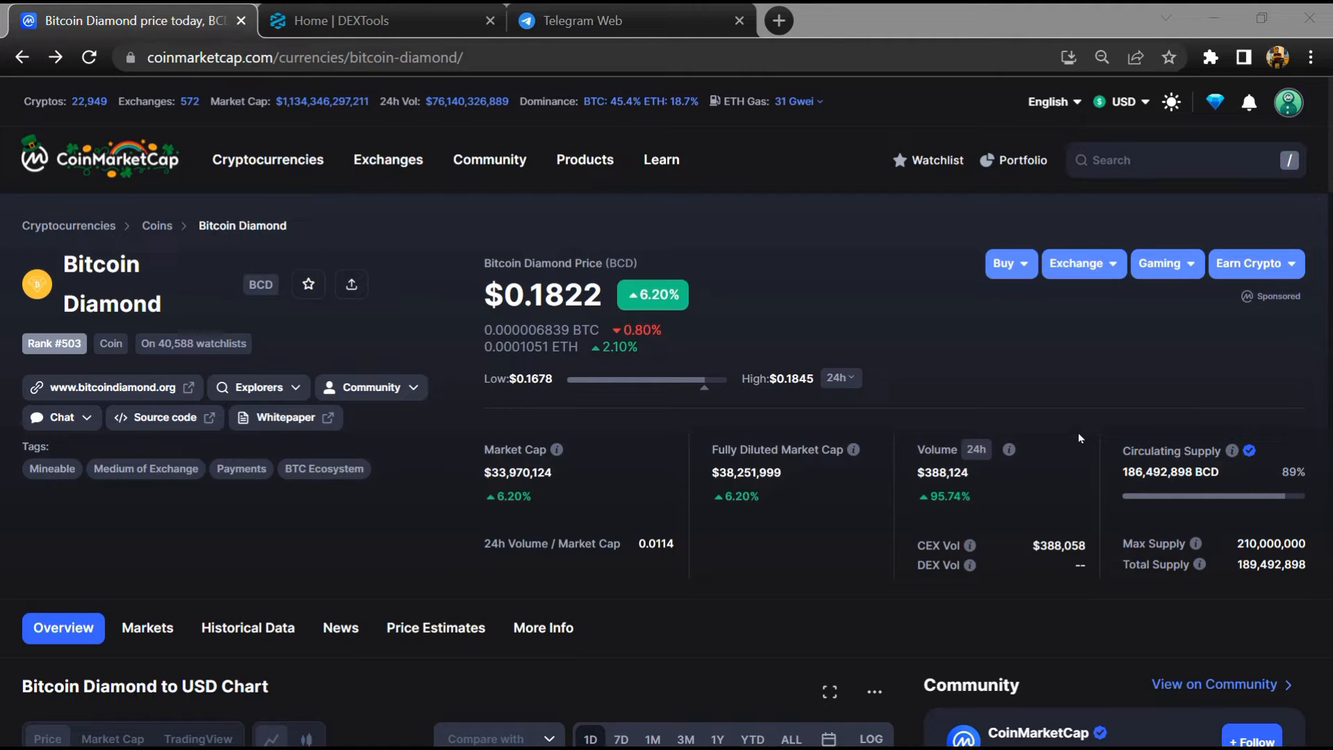
mouse_move(1045, 408)
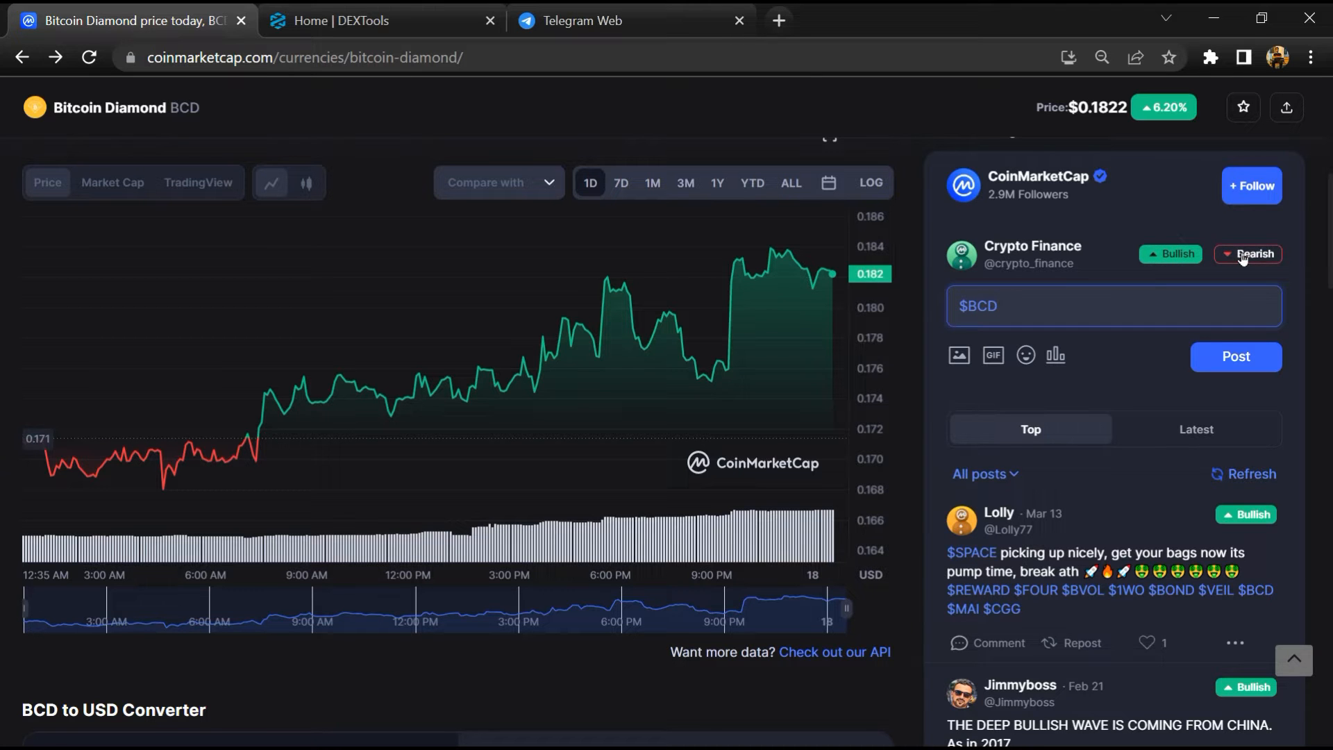
Read down through the older $BCD community posts, then come back to the page top
scroll("down", 3)
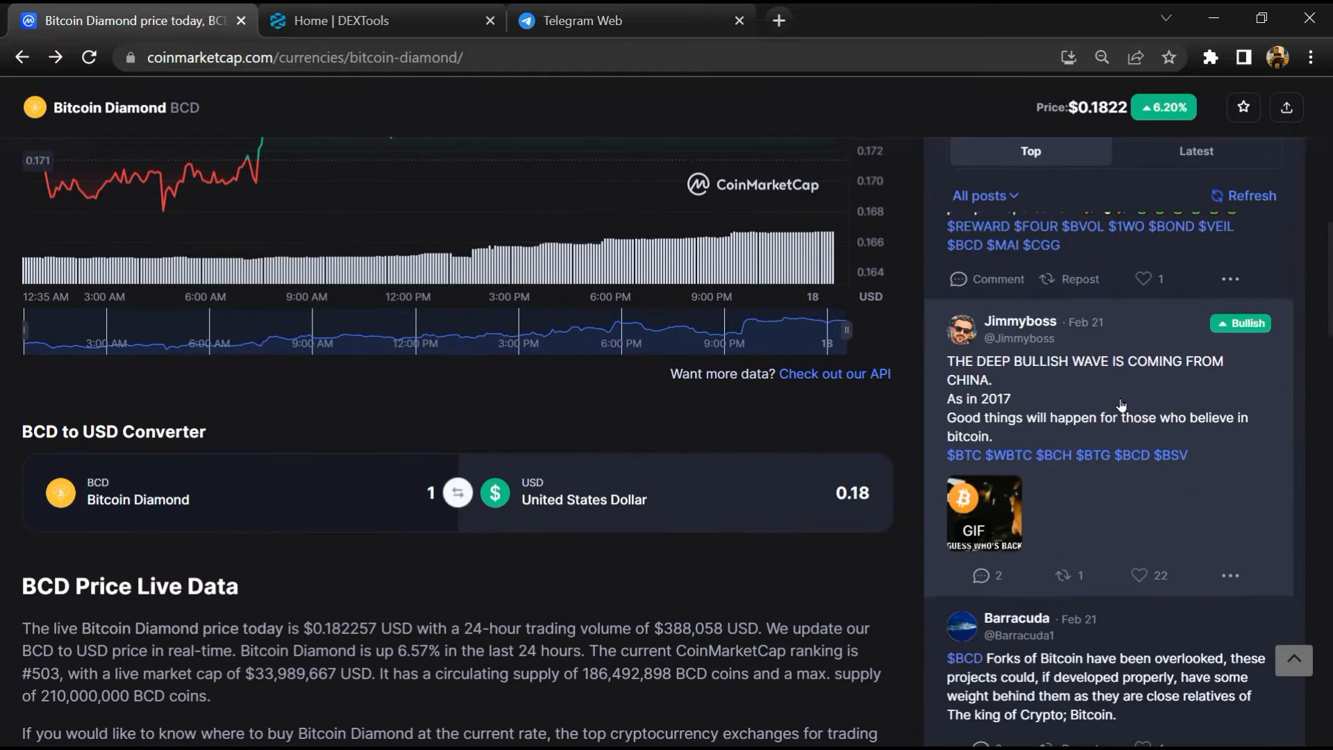
scroll("down", 3)
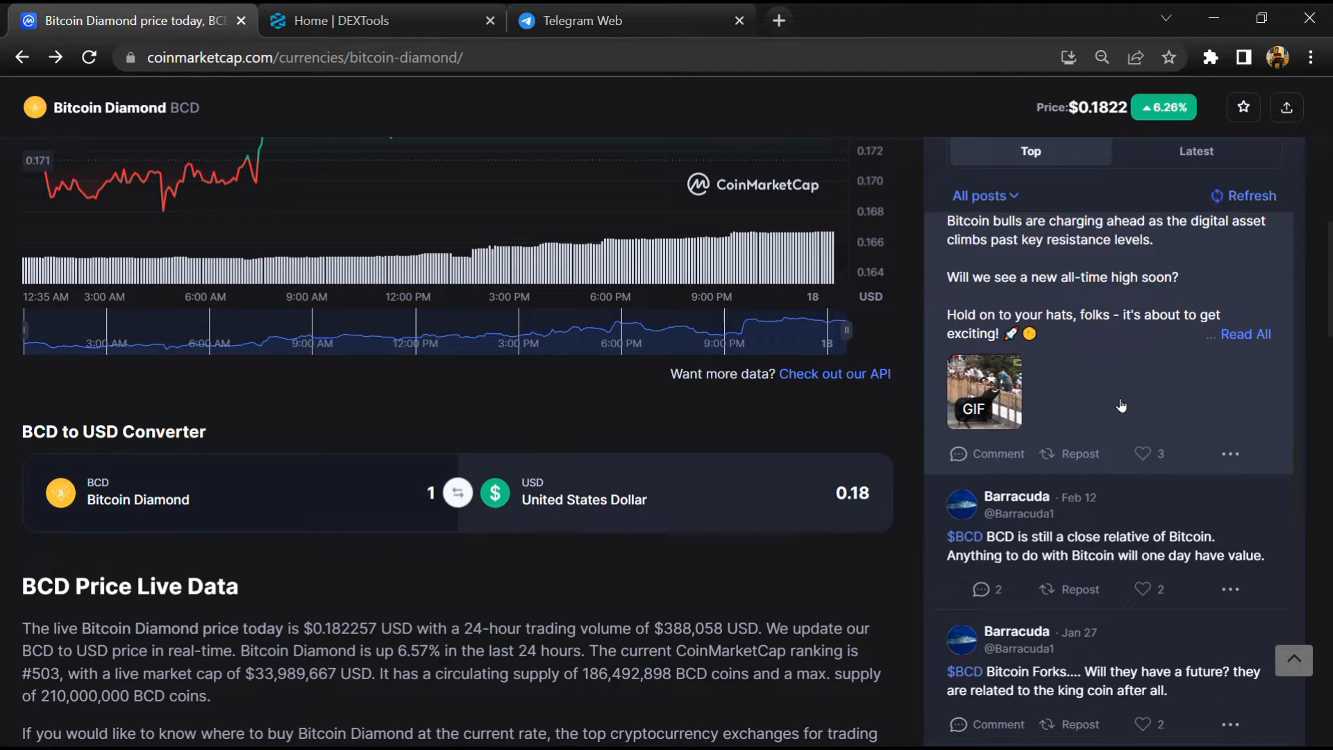
scroll("down", 3)
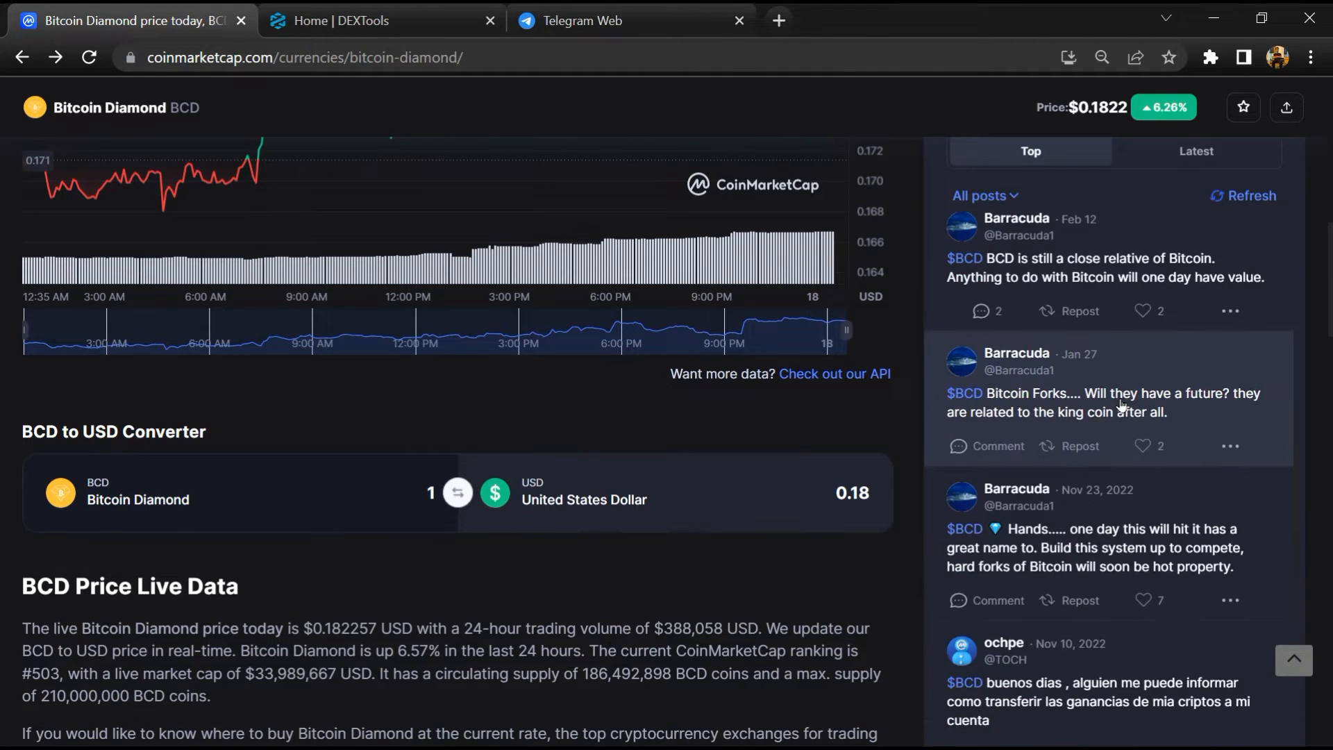
scroll("down", 3)
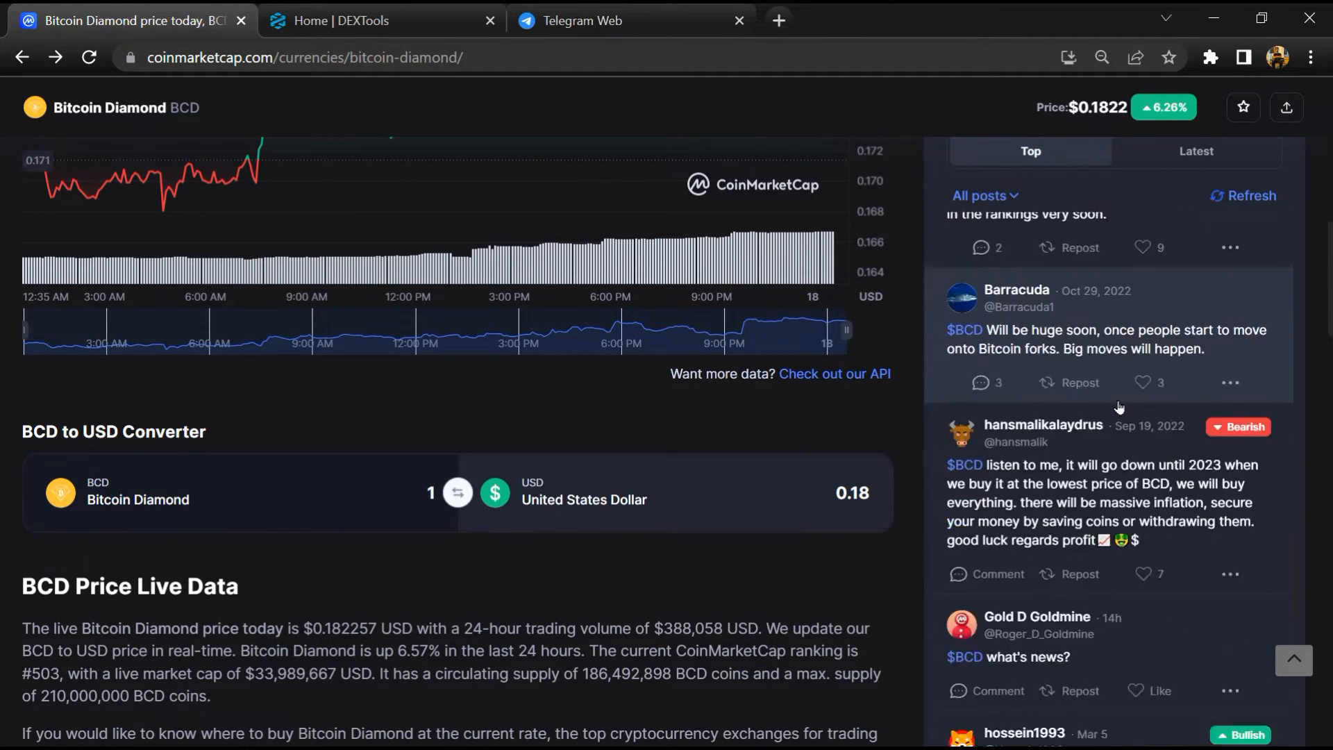
scroll("up", 3)
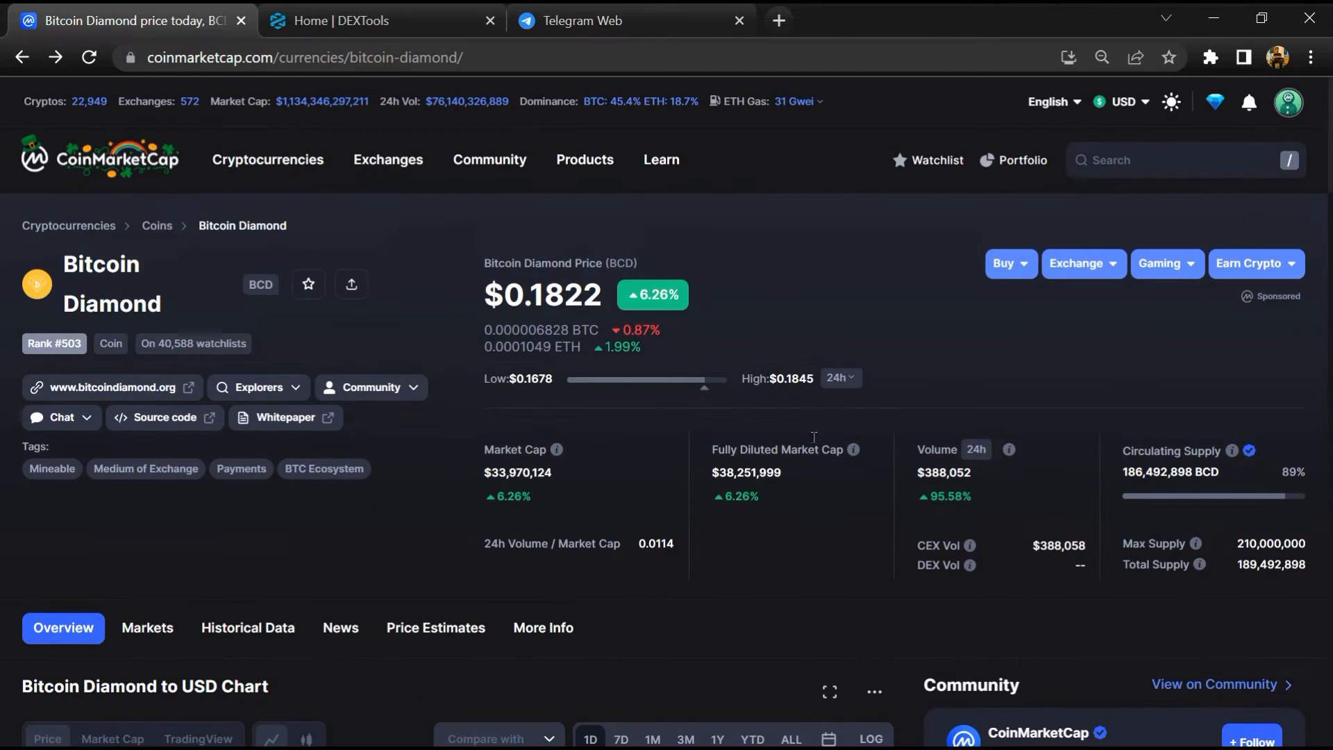
Follow the coin's t.me chat link from the Chat dropdown into Telegram Web
left_click(60, 418)
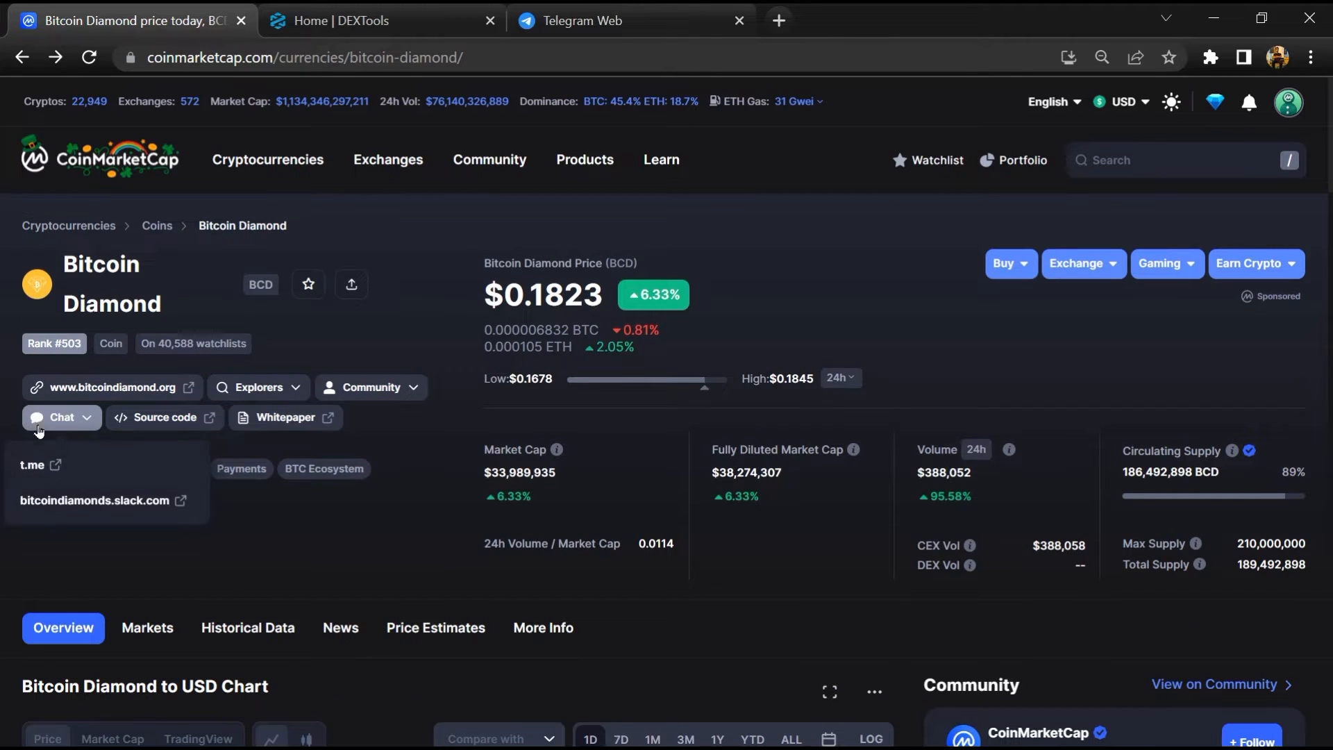
left_click(32, 464)
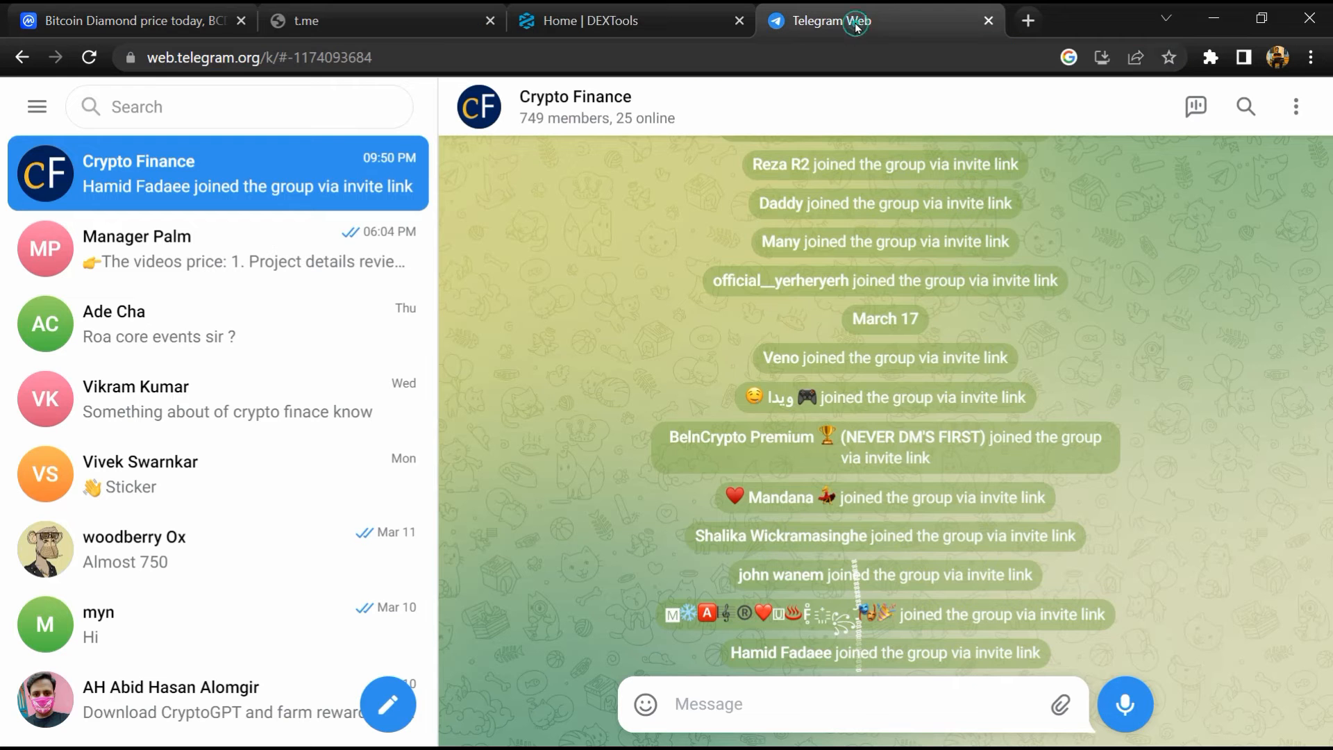
type("BCDcommunity")
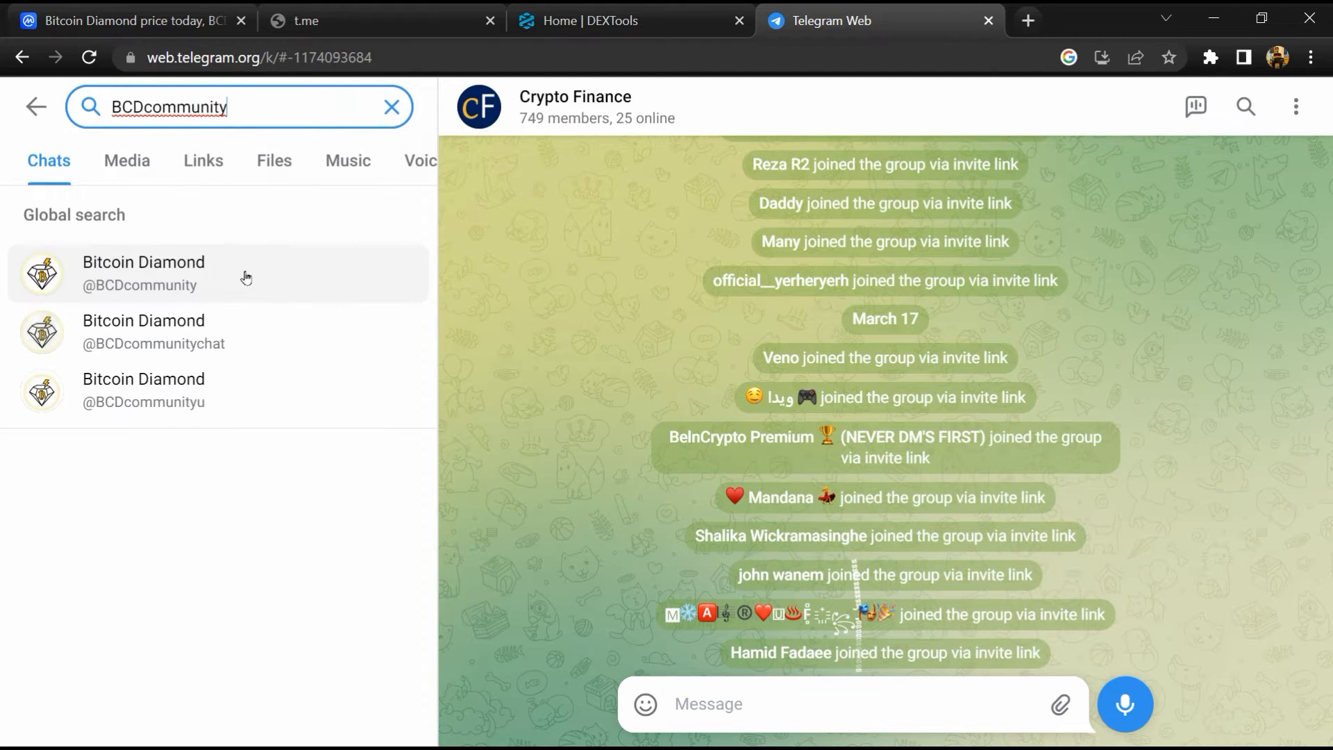
left_click(143, 274)
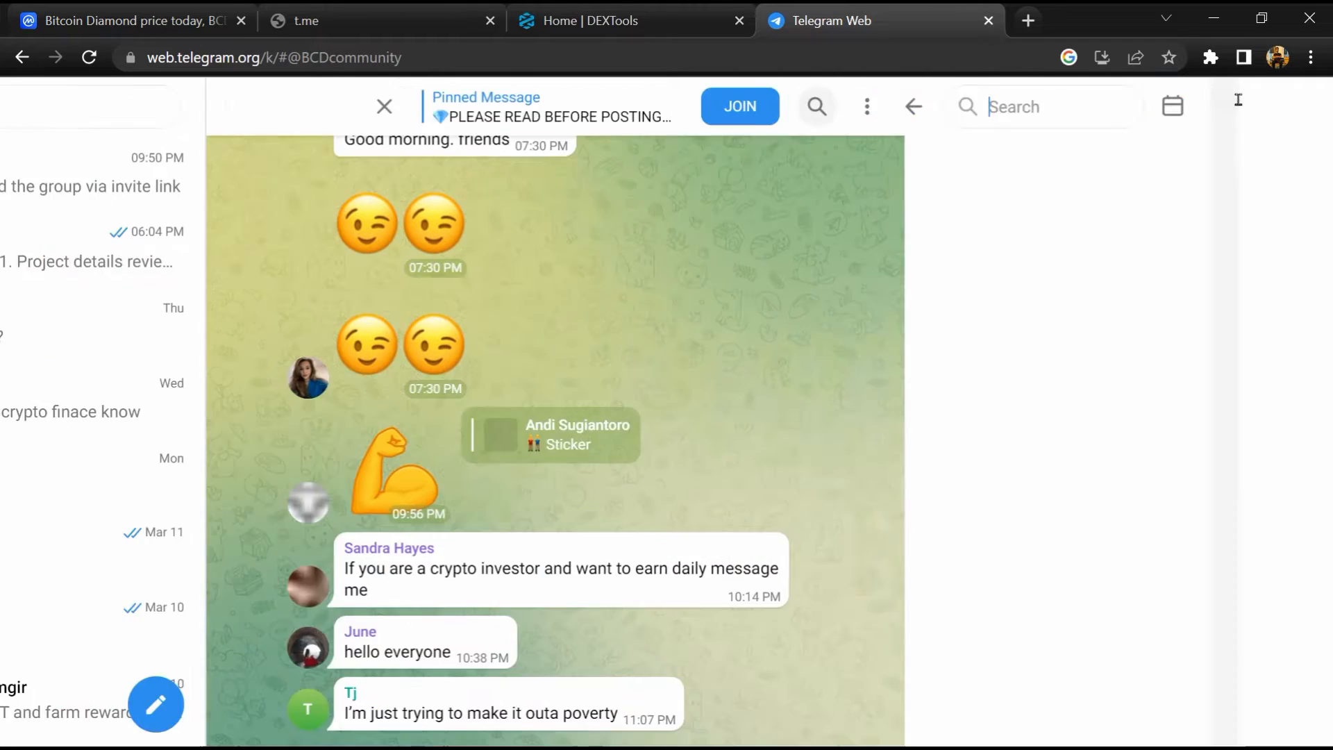
type("scam")
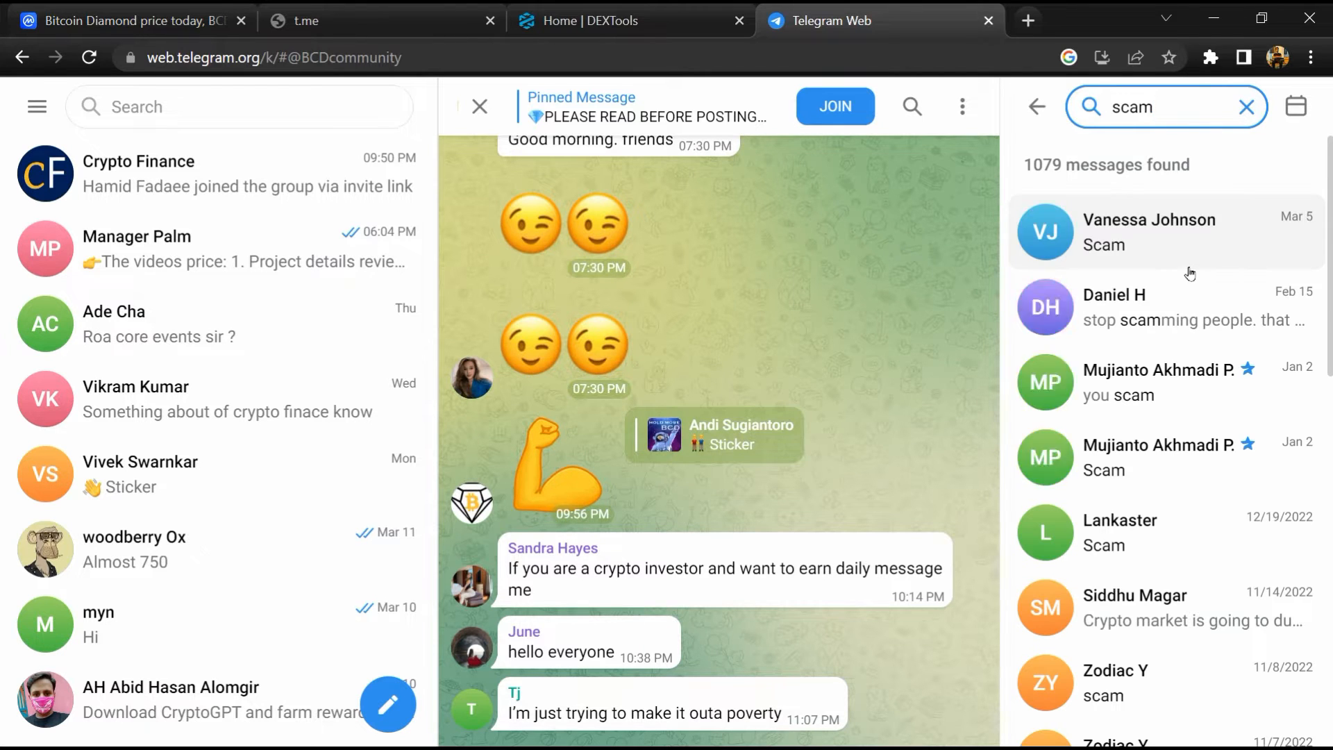
left_click(1157, 378)
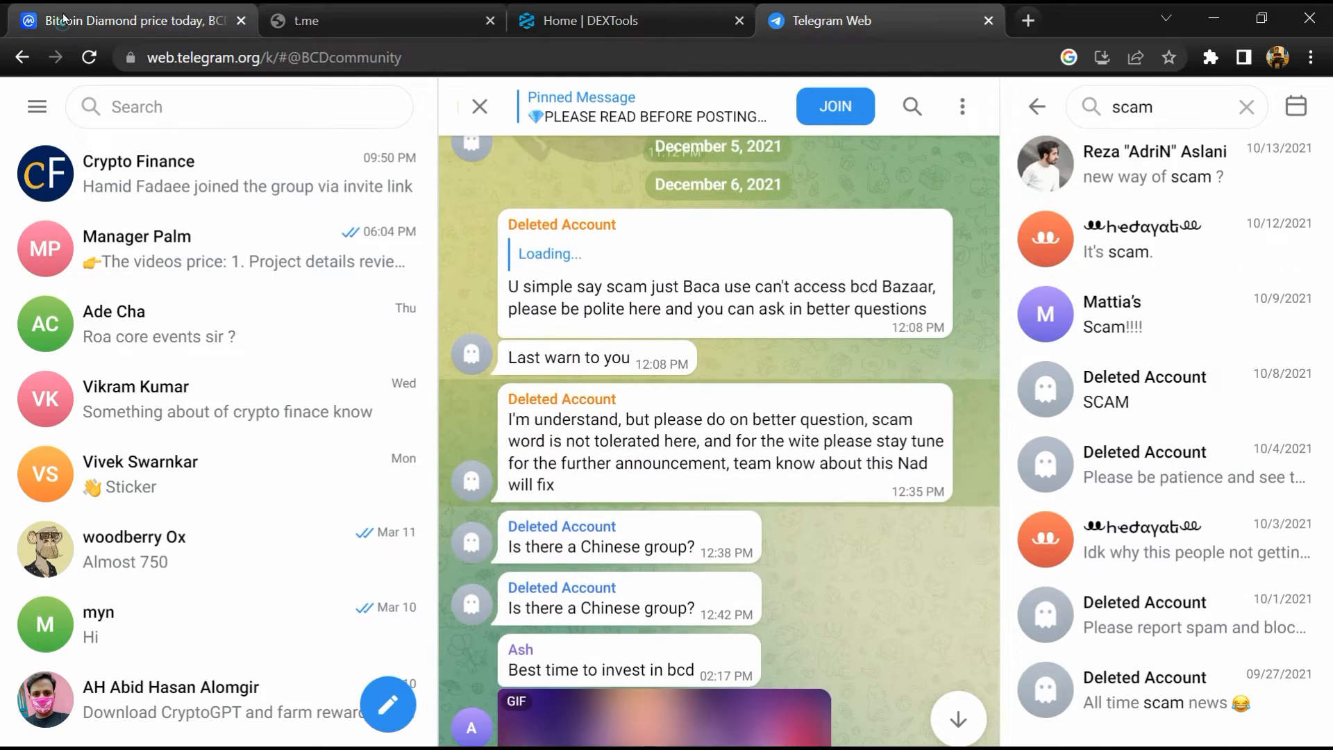
Copy the BCD ticker from the CoinMarketCap page and move to DEXTools
left_click(128, 20)
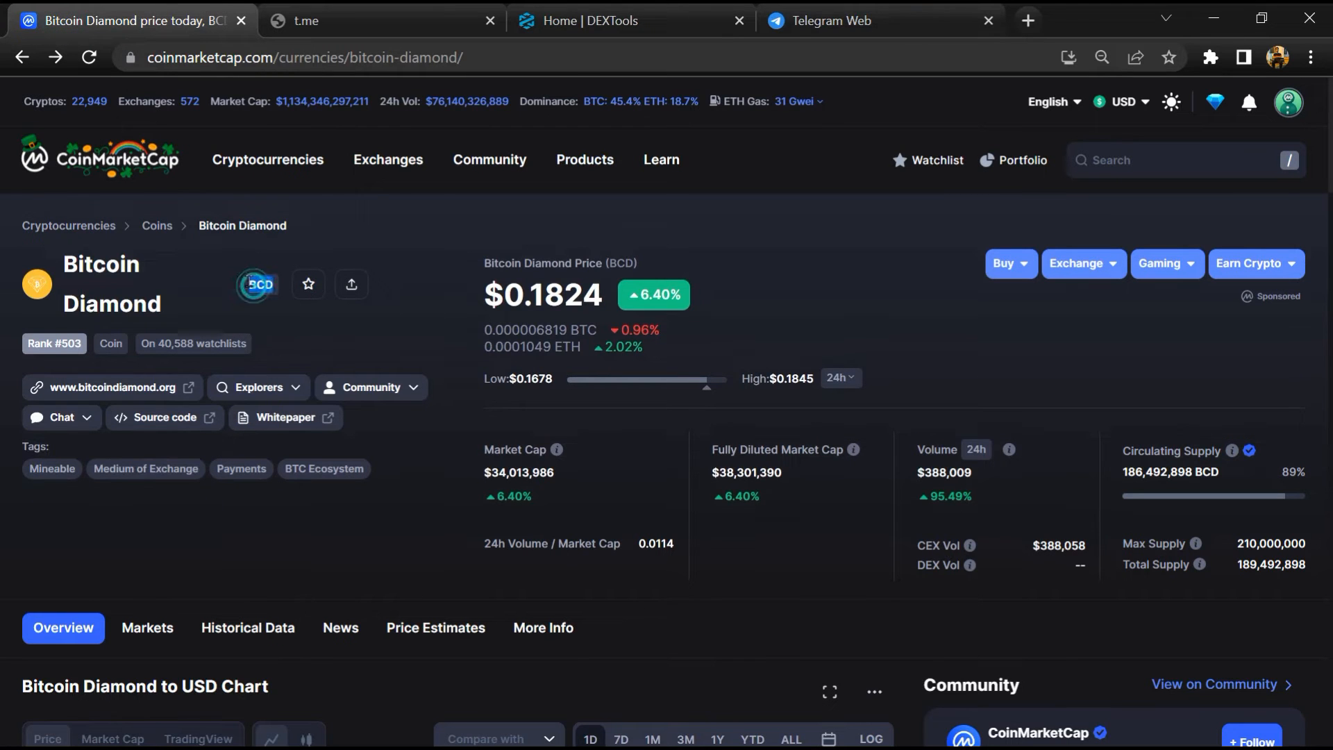
right_click(261, 284)
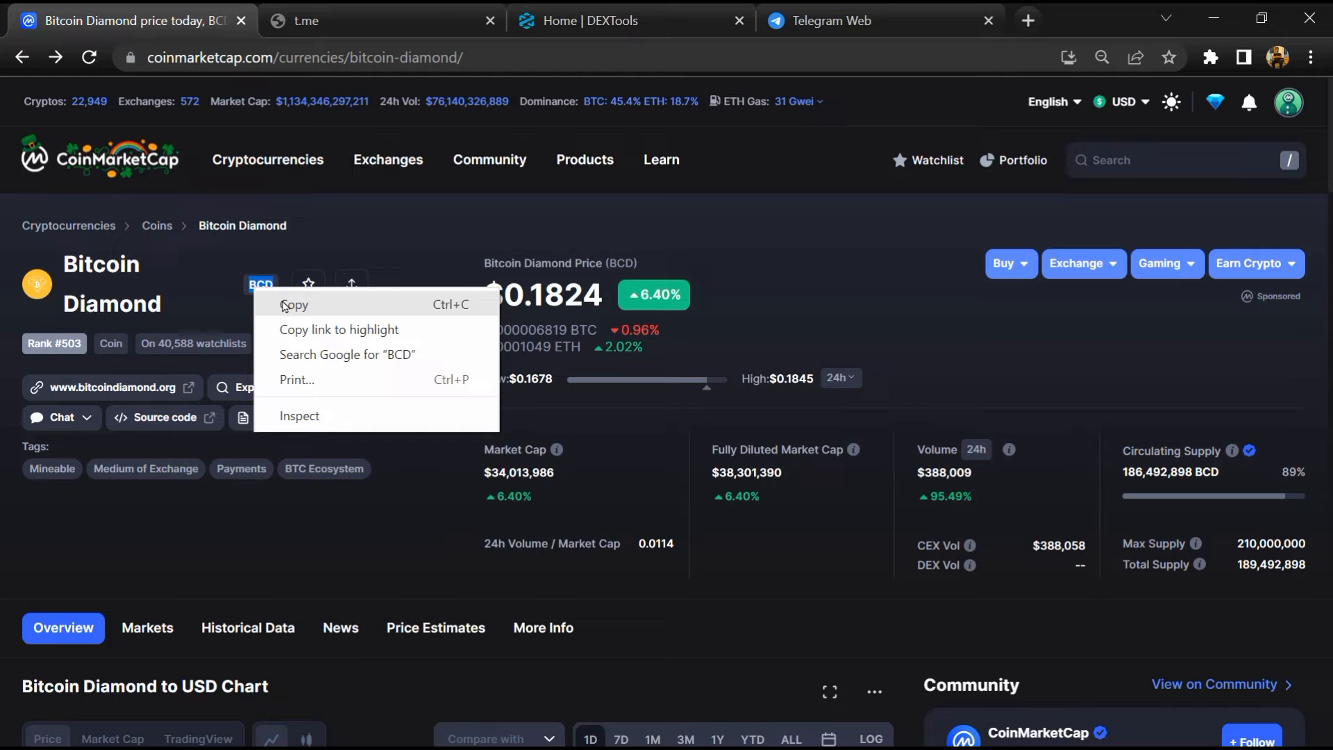
left_click(611, 39)
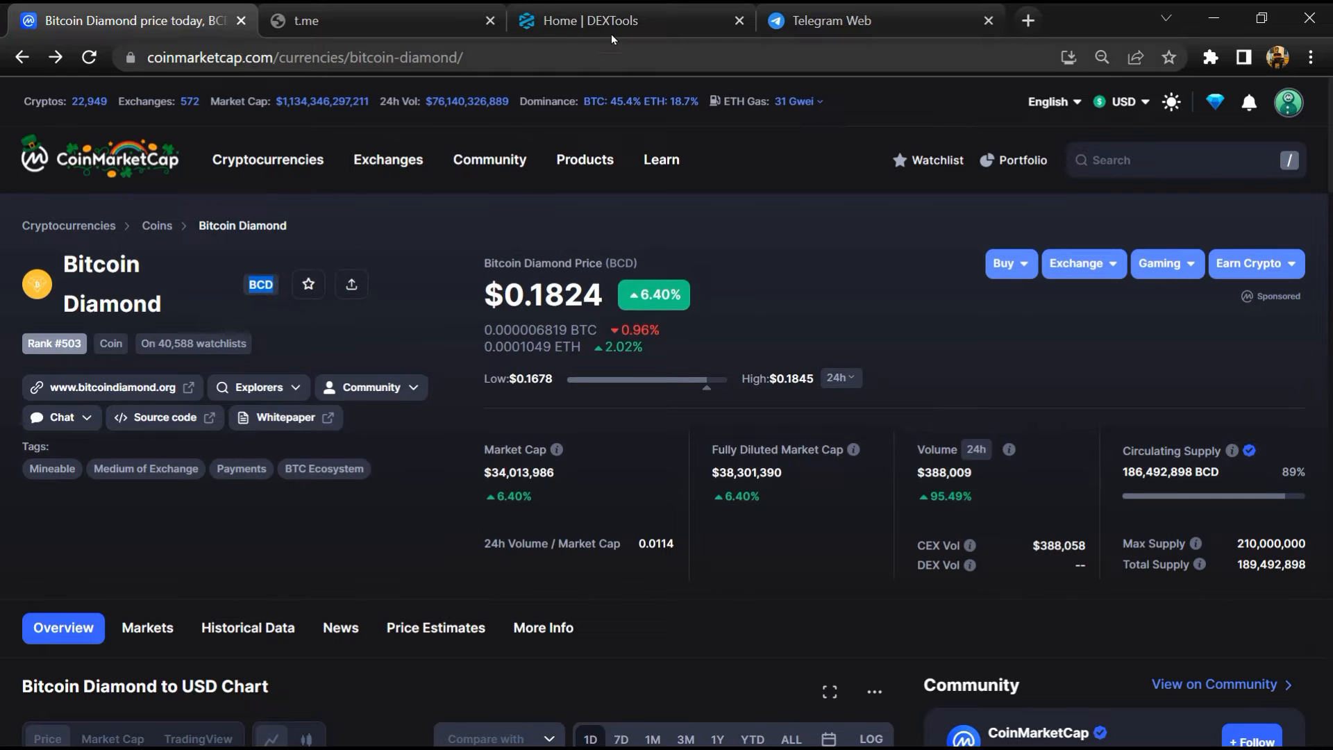
left_click(633, 21)
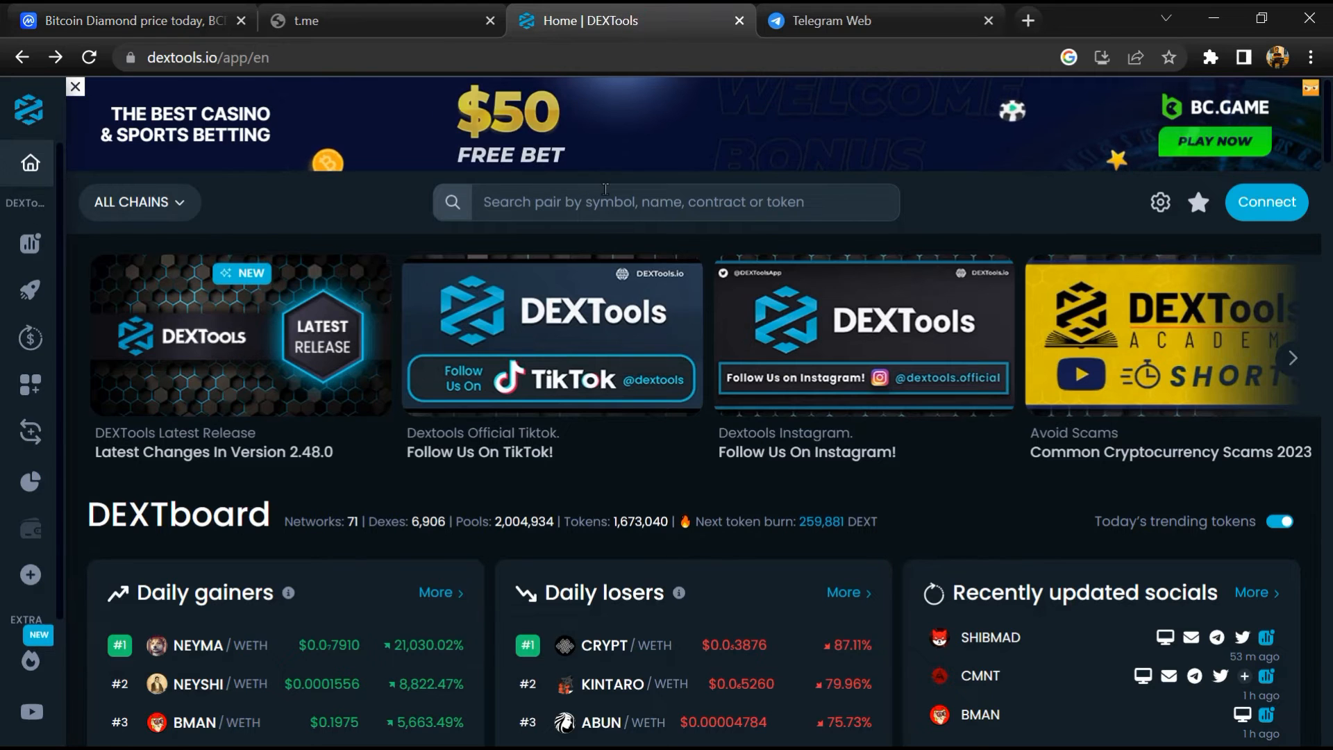
Search DEXTools for the pasted BCD ticker and 'Bitcoin Diamond' to reach its pair explorer
left_click(666, 202)
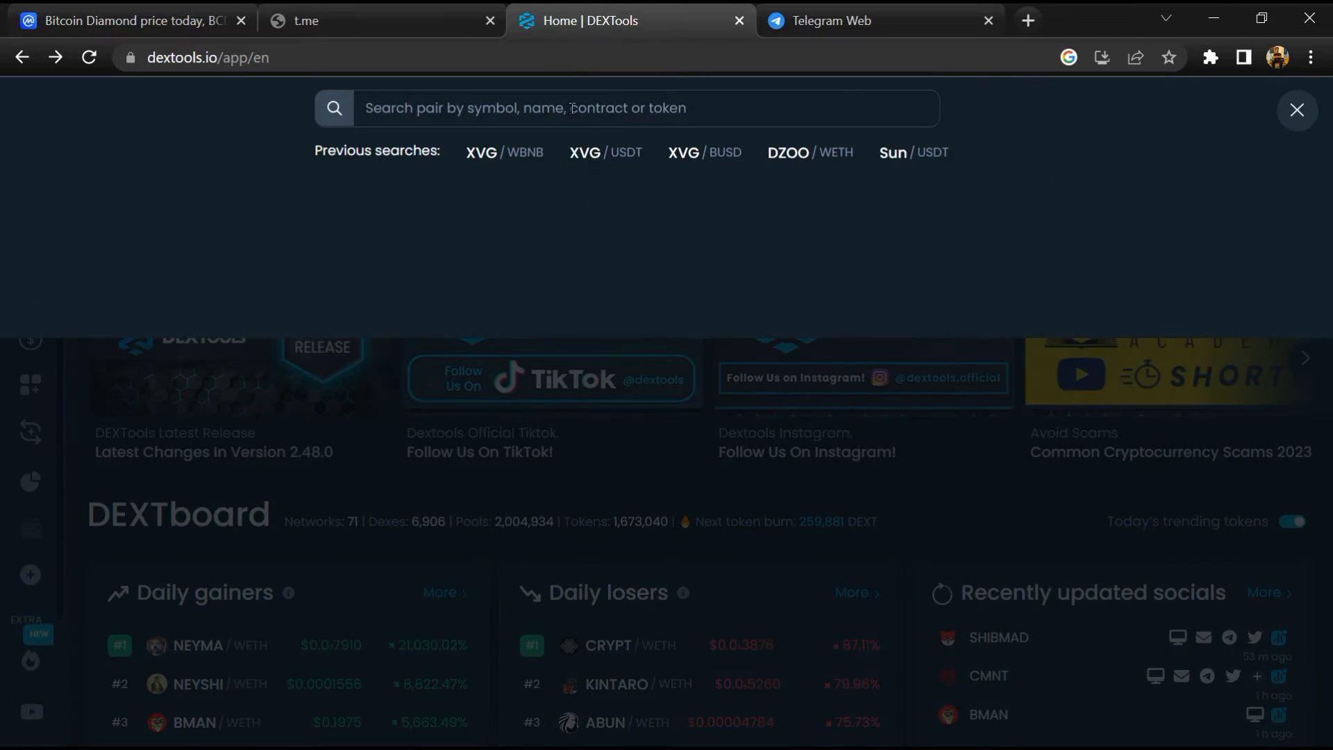
right_click(569, 107)
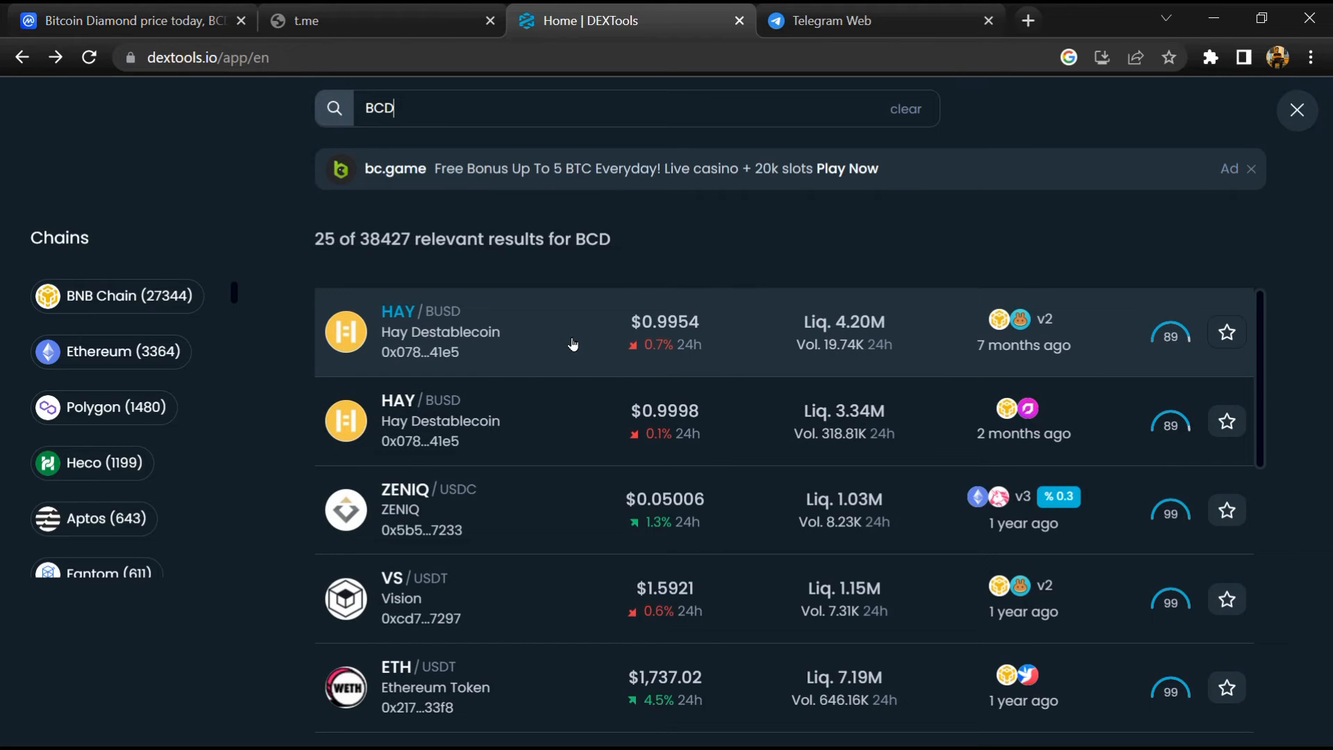
type("Bitcoin Diamond")
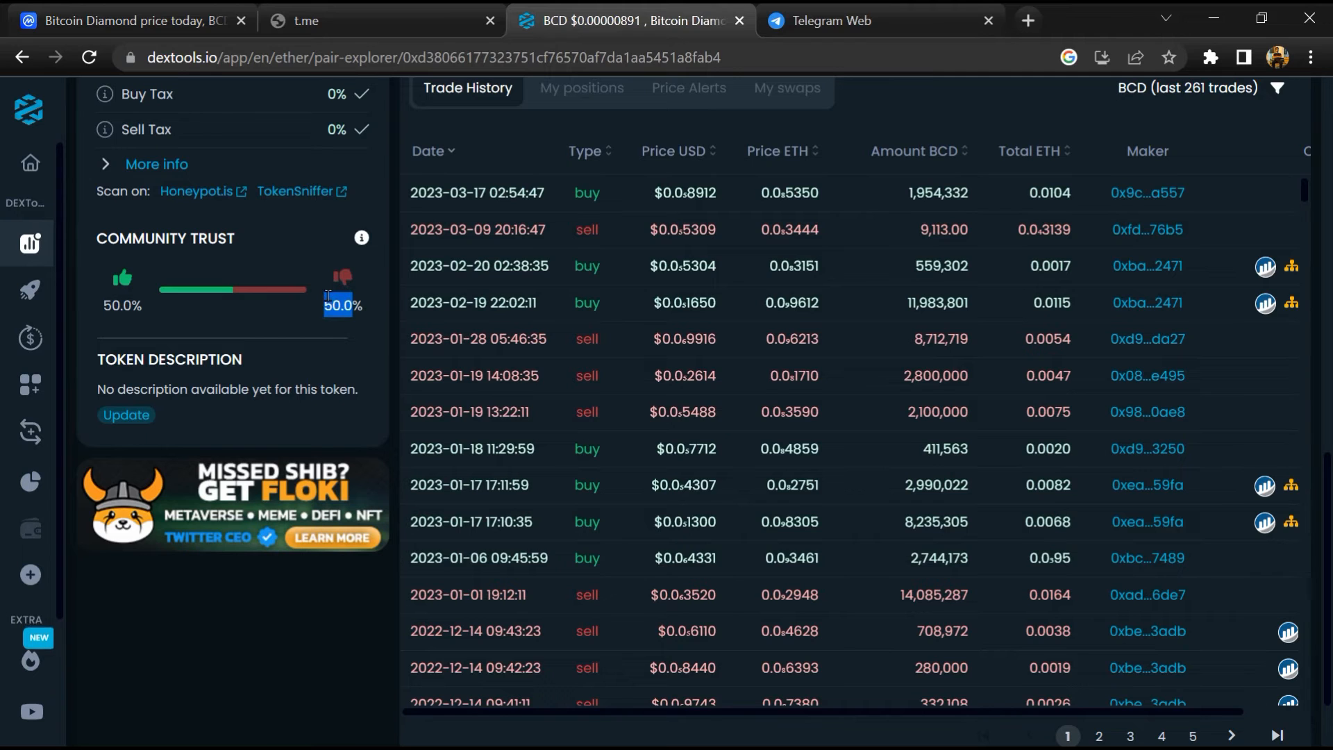
Review BCD trades back to mid-2022 in Trade History, then return to CoinMarketCap
scroll("down", 3)
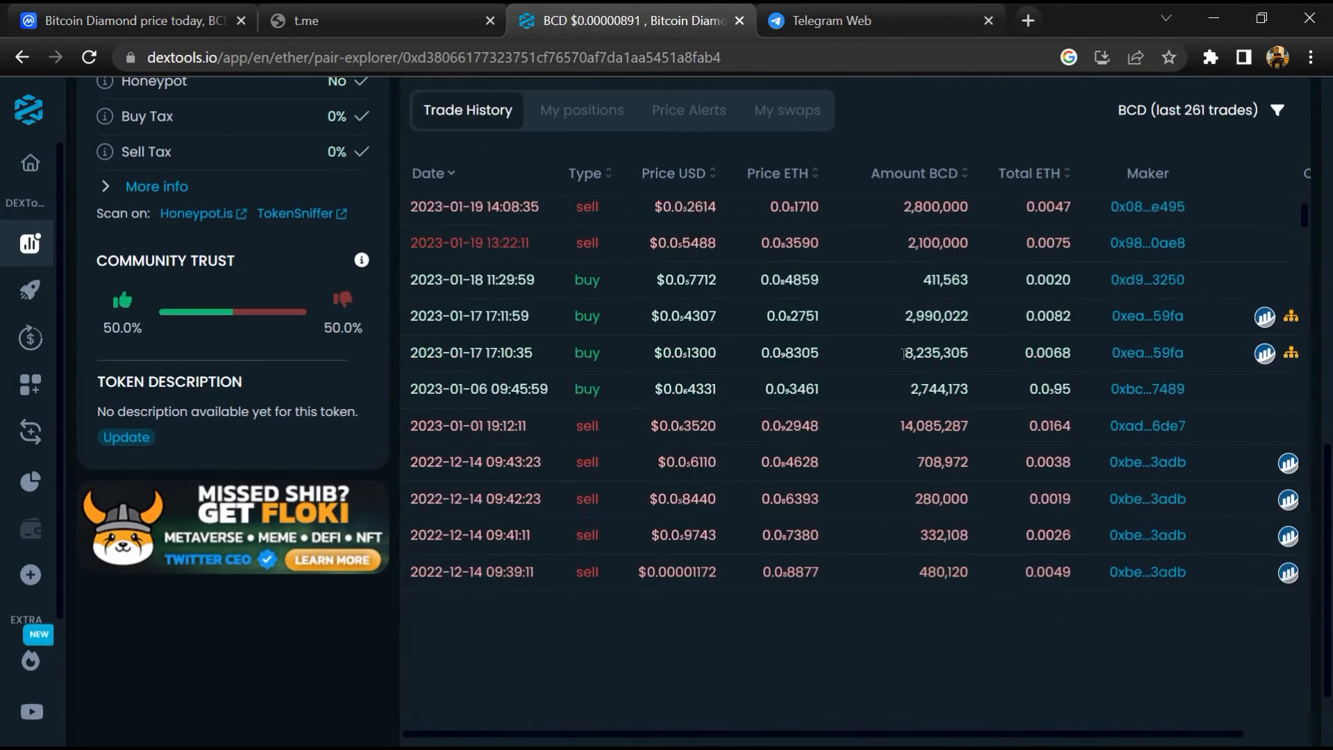
scroll("down", 3)
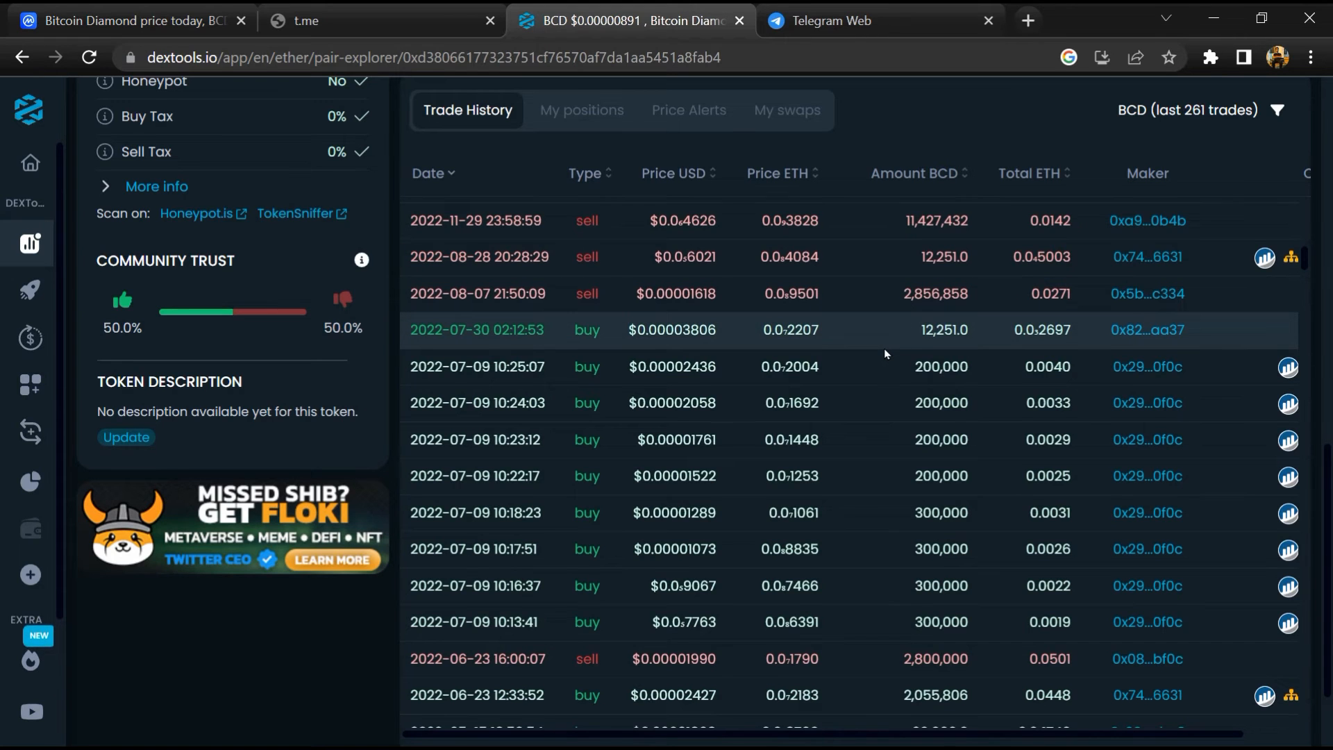
left_click(128, 20)
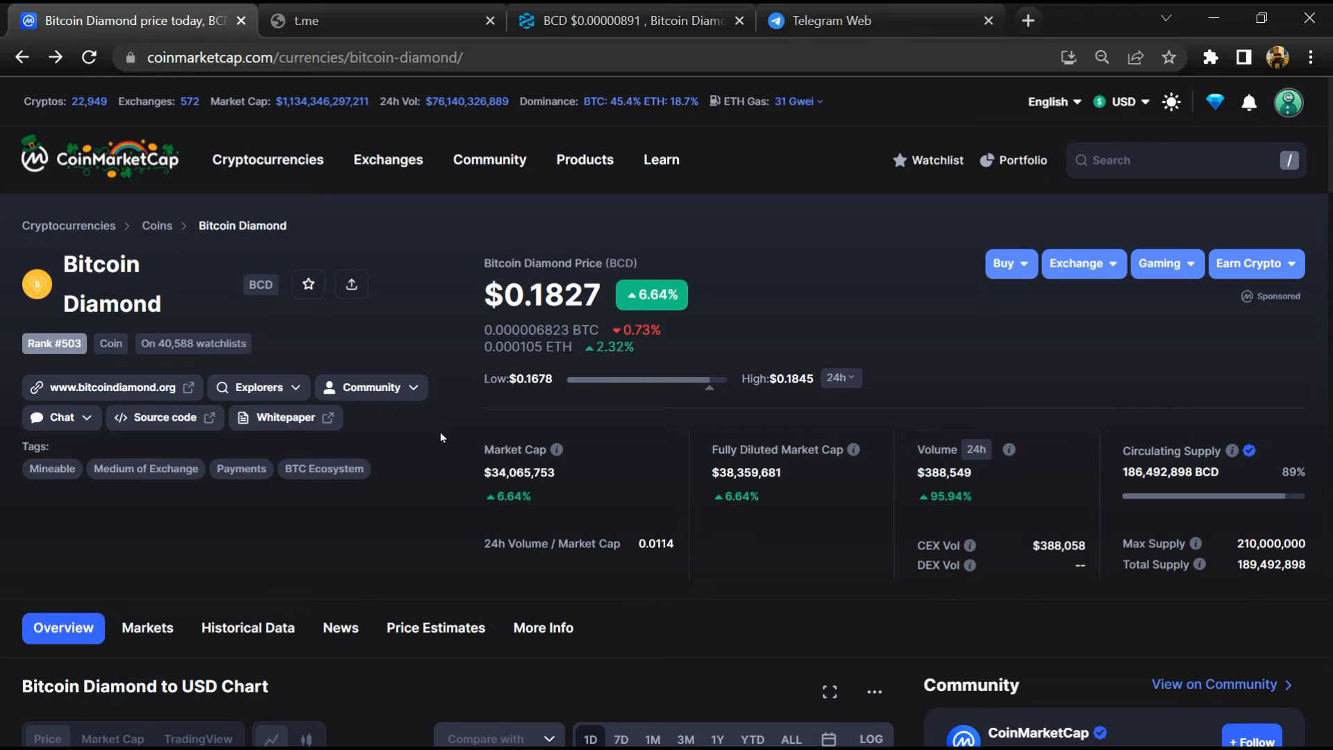
Load the Markets list showing BCD spot pairs on KuCoin, OKX, Gate.io, Huobi and others
scroll("down", 3)
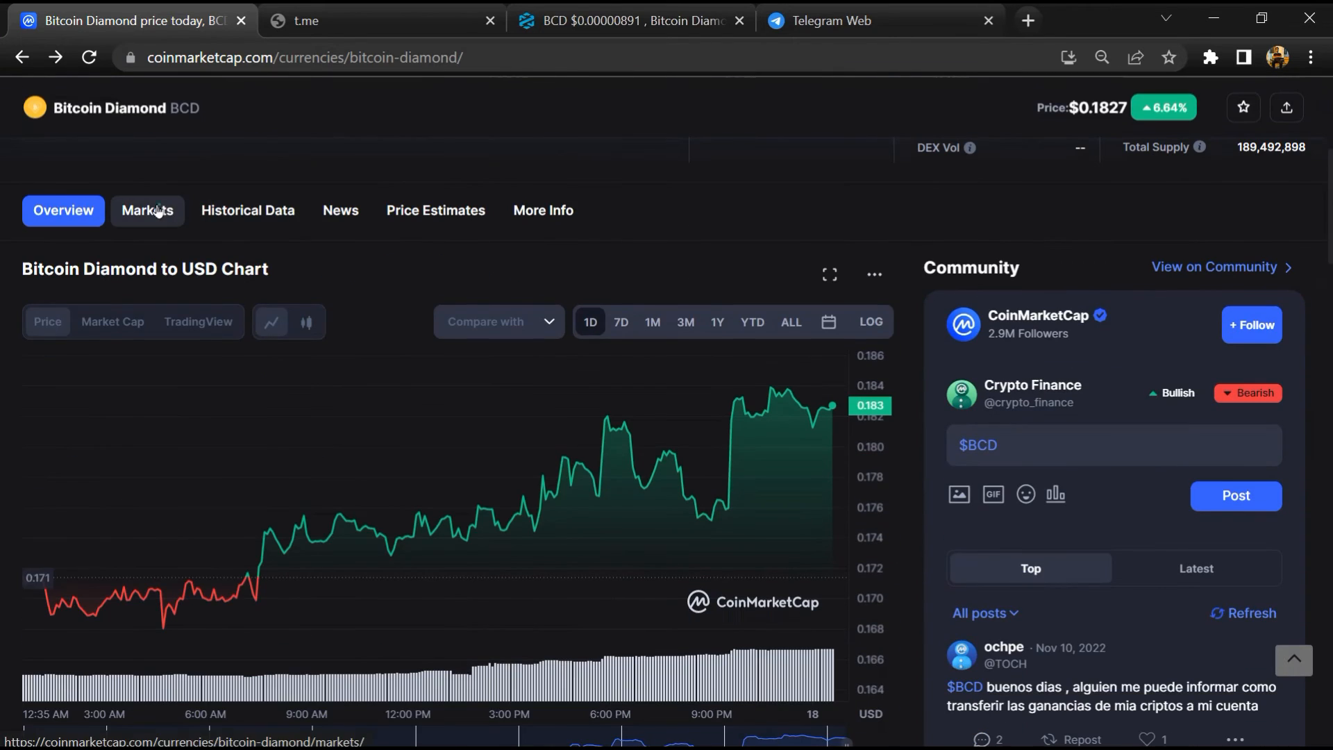
left_click(147, 209)
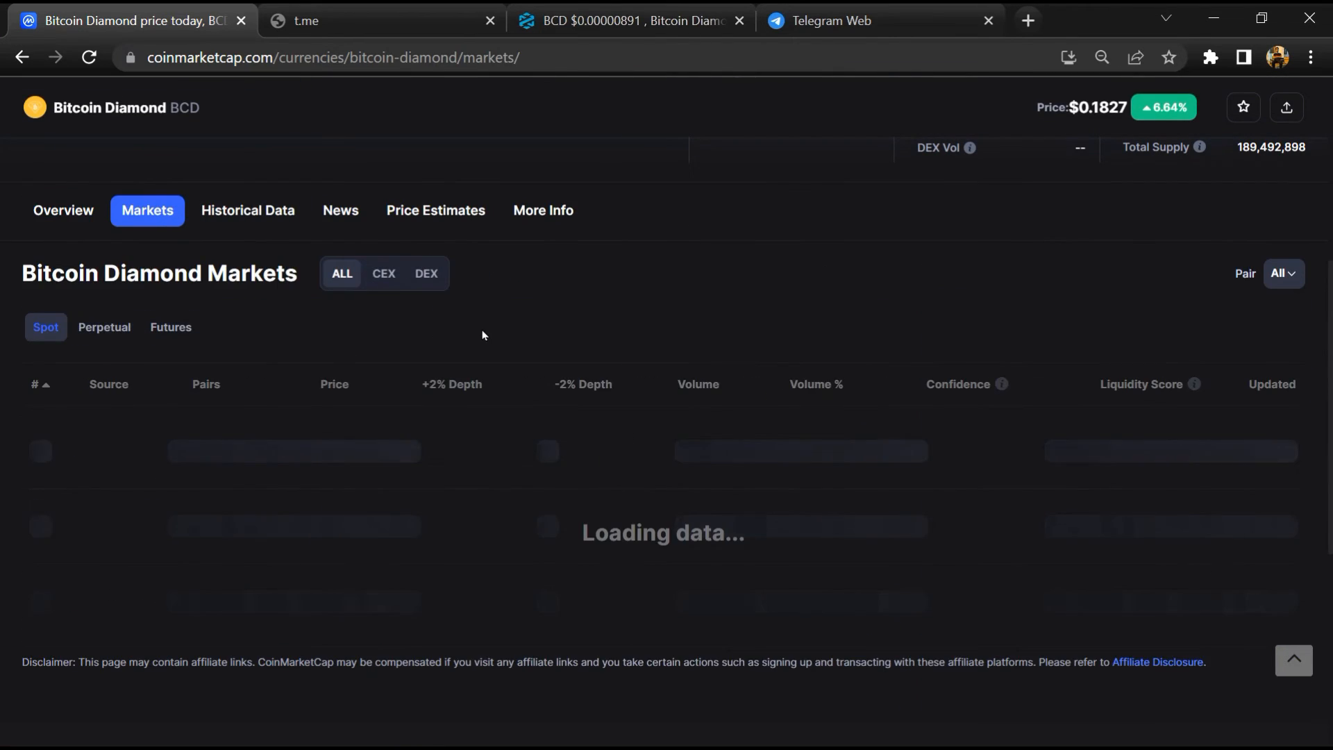
scroll("down", 3)
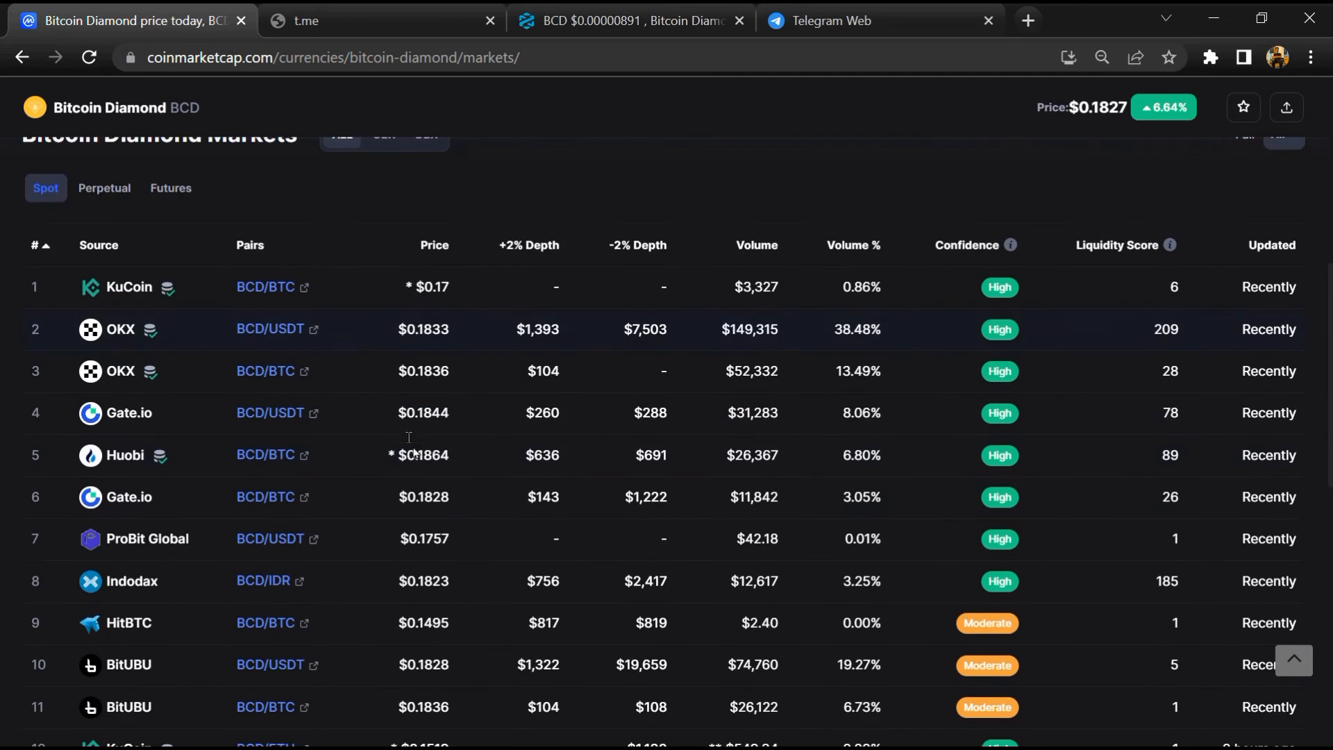
mouse_move(409, 493)
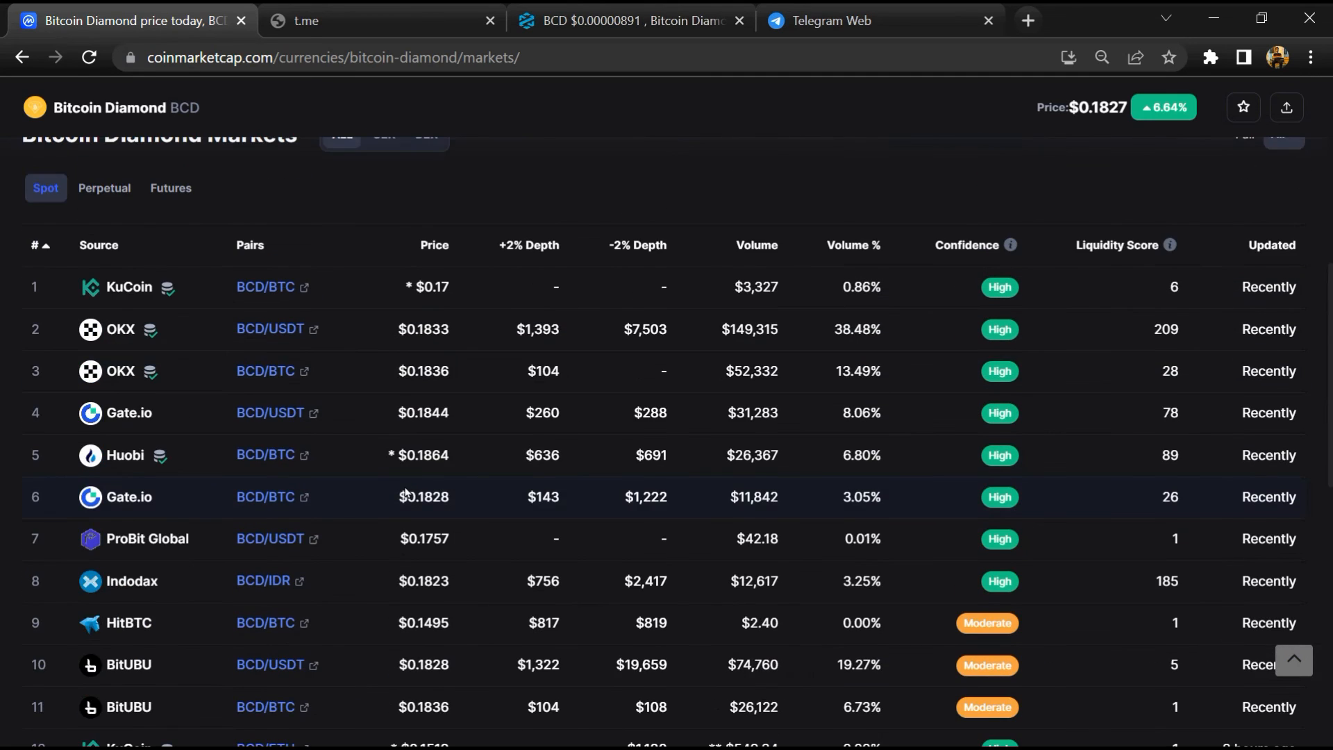
scroll("down", 3)
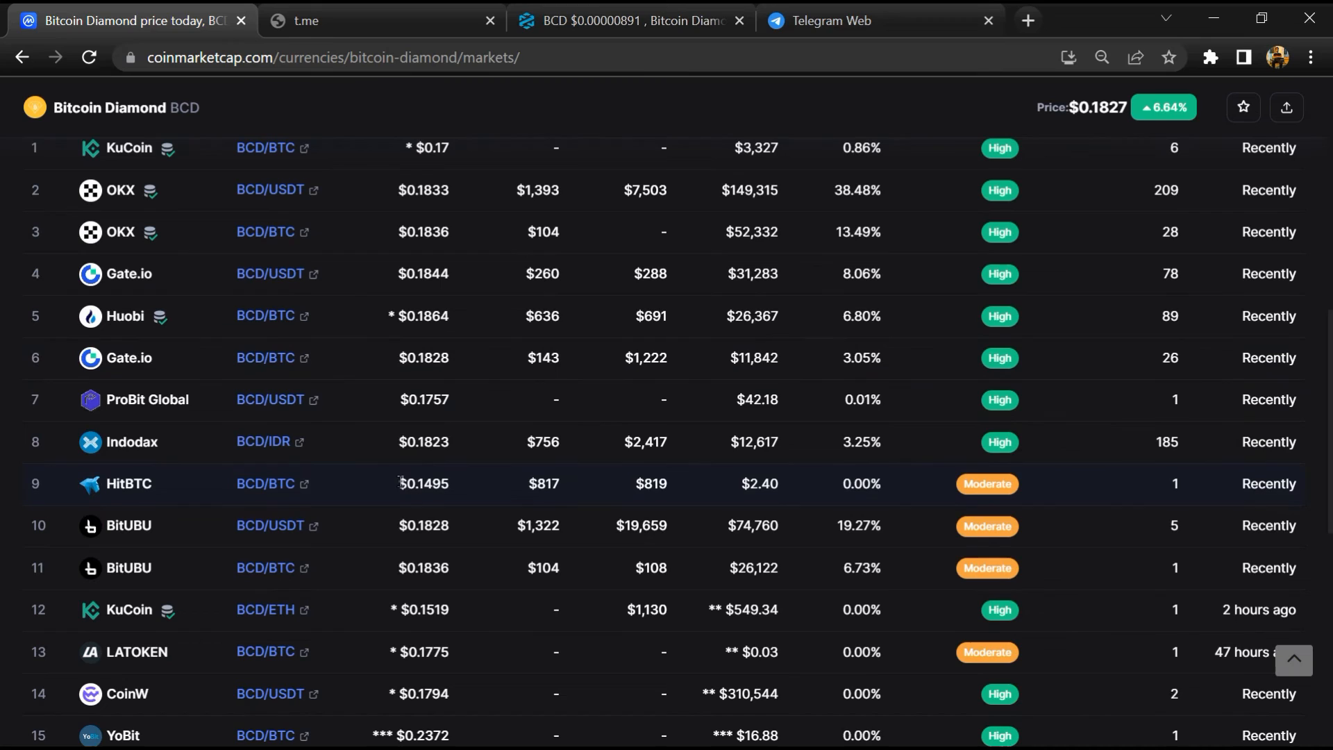